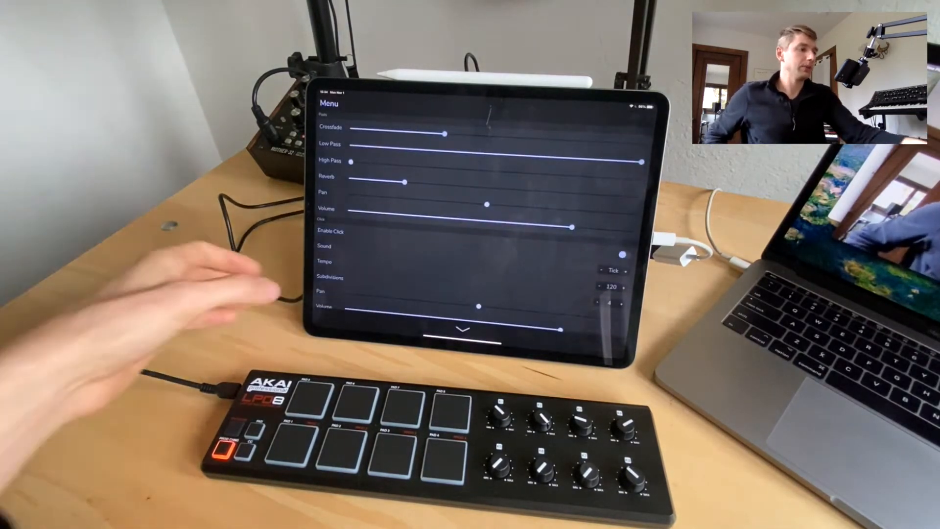
# Scroll the MIDI Actions list down to the CC Action 1–4 entries.
pyautogui.scroll(-3)
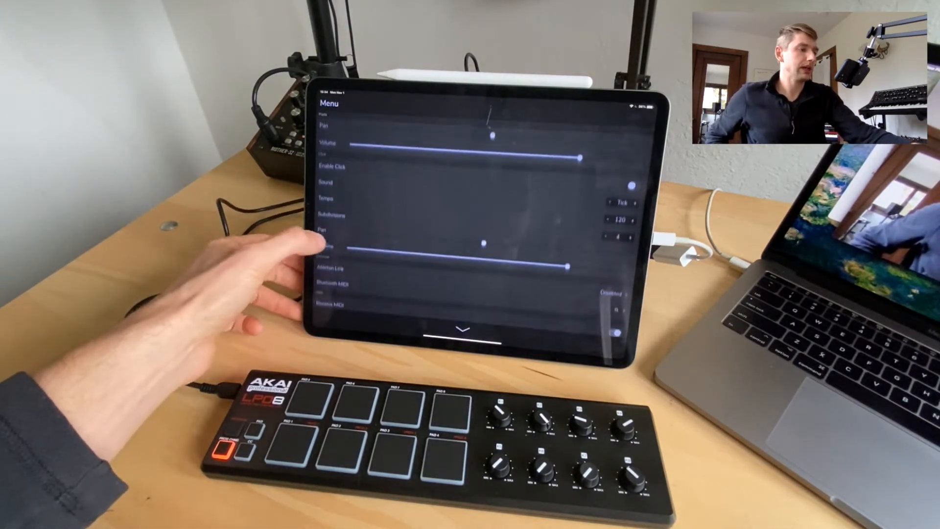
pyautogui.scroll(-3)
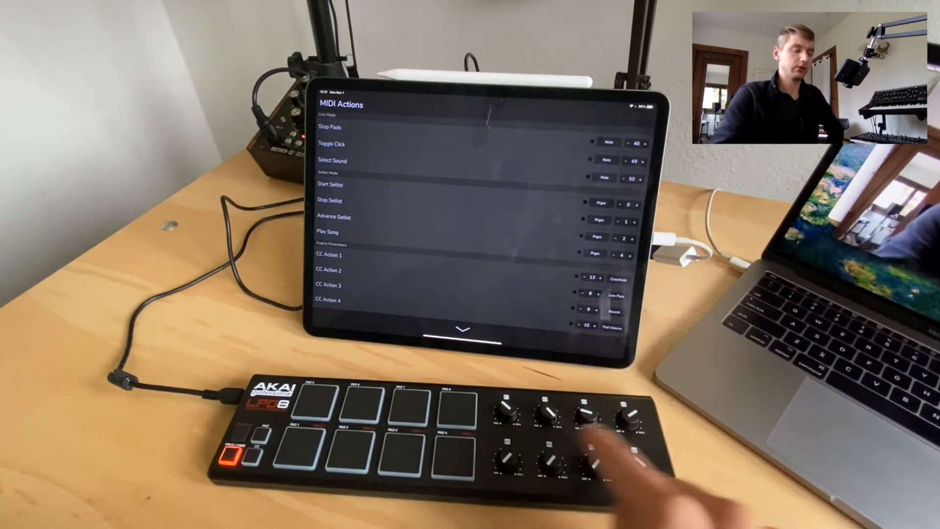
pyautogui.moveTo(599, 288)
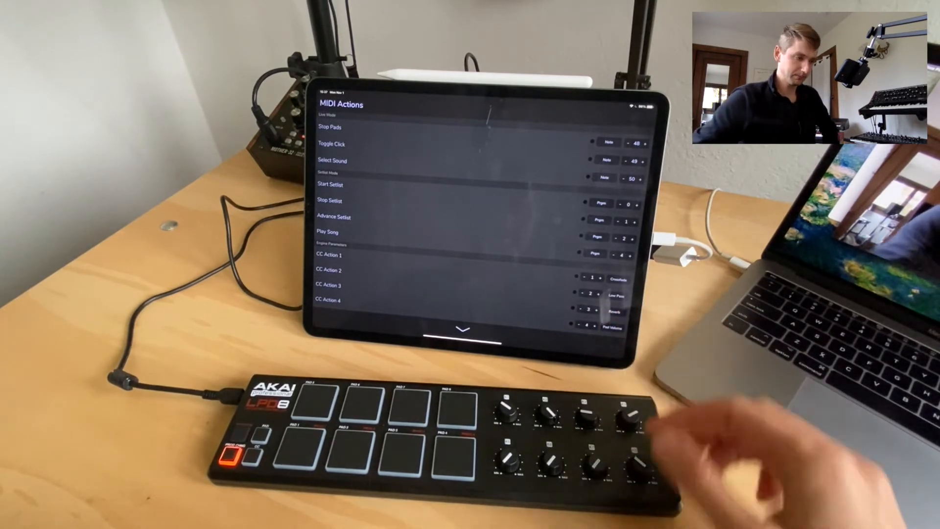
pyautogui.moveTo(180, 300)
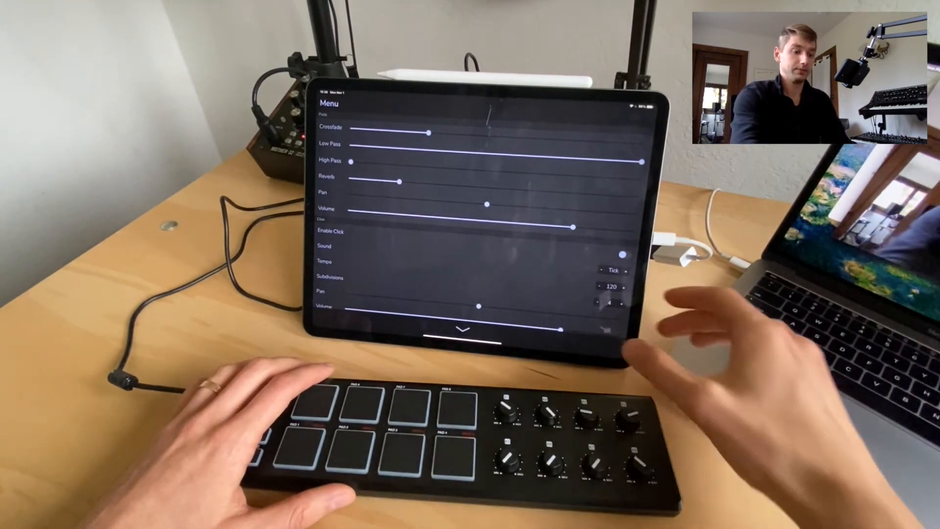
# Close the menu to return to the live grid of twelve note pads.
pyautogui.click(463, 330)
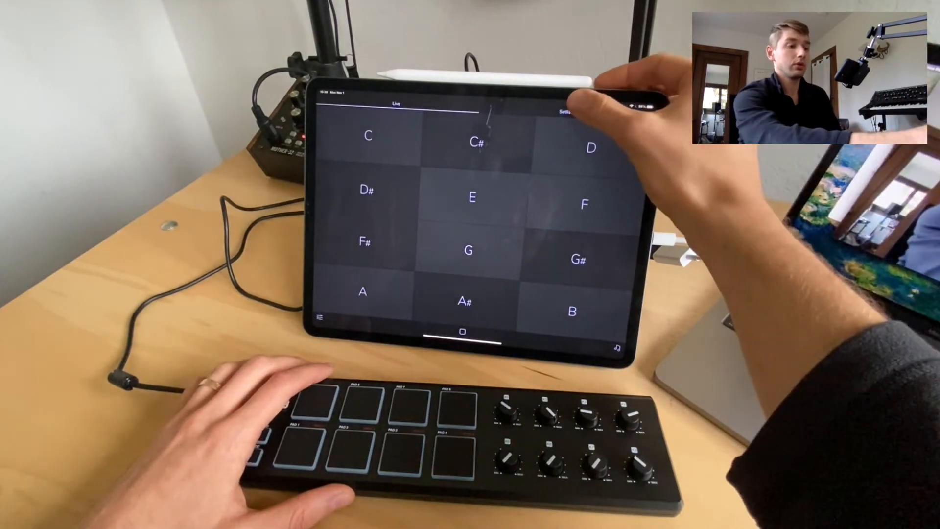
# Switch from the live pads to the Setlist showing 'This I Believe' and 'Jesus Is My Friend'.
pyautogui.click(565, 113)
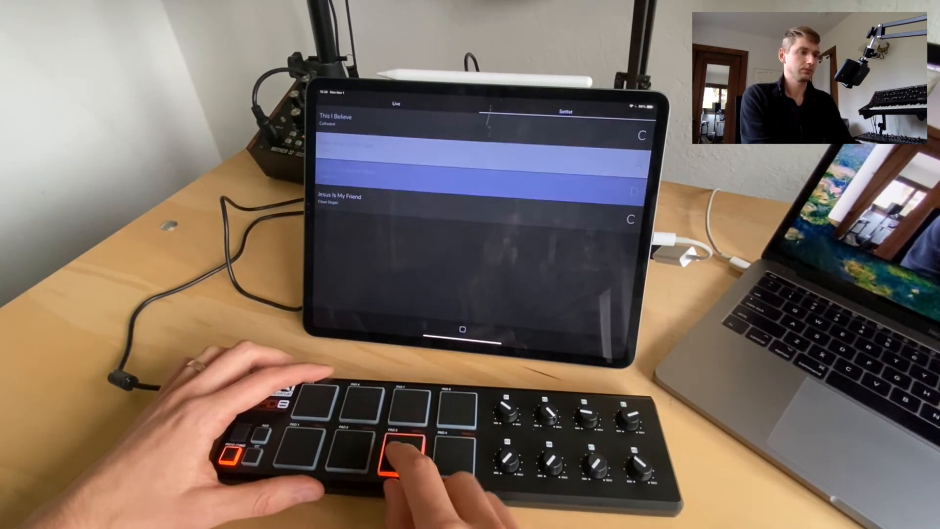
# Advance the setlist so 'What A Beautiful Name' in D becomes current.
pyautogui.click(387, 456)
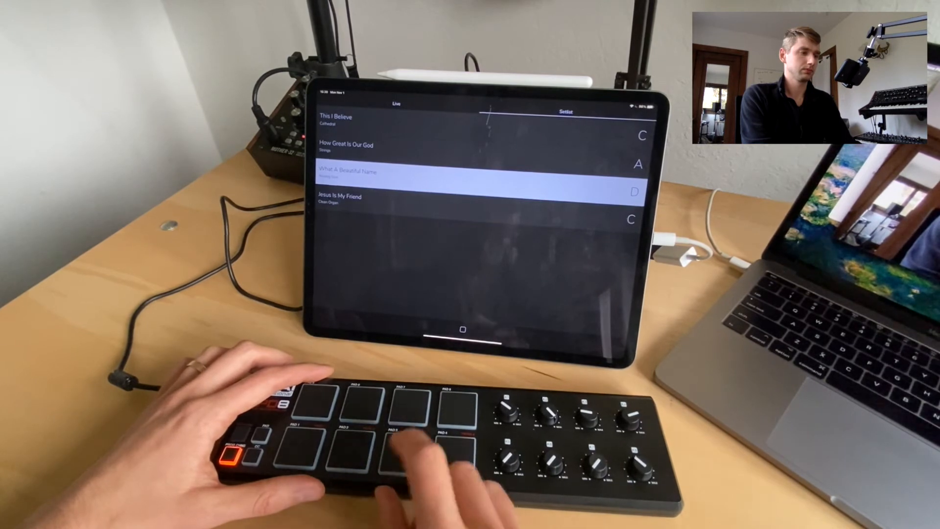